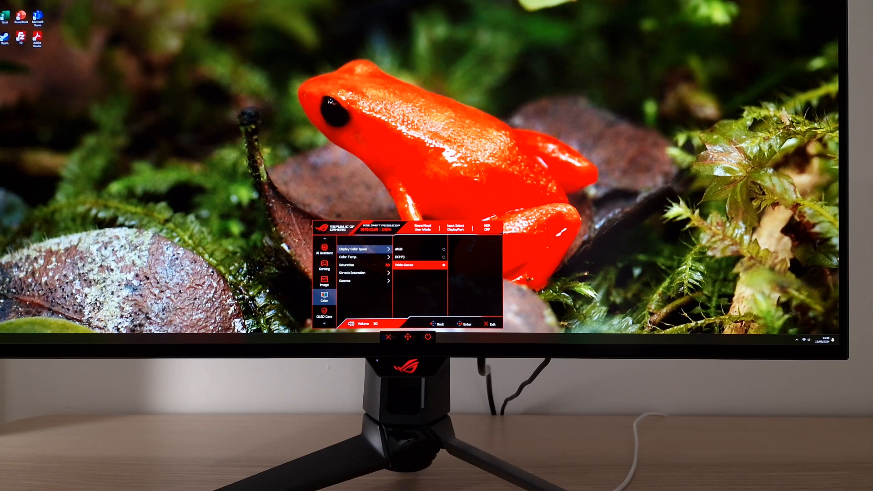
Step: Choose Wide Gamut under Display Color Space in the OSD Color menu
click(361, 256)
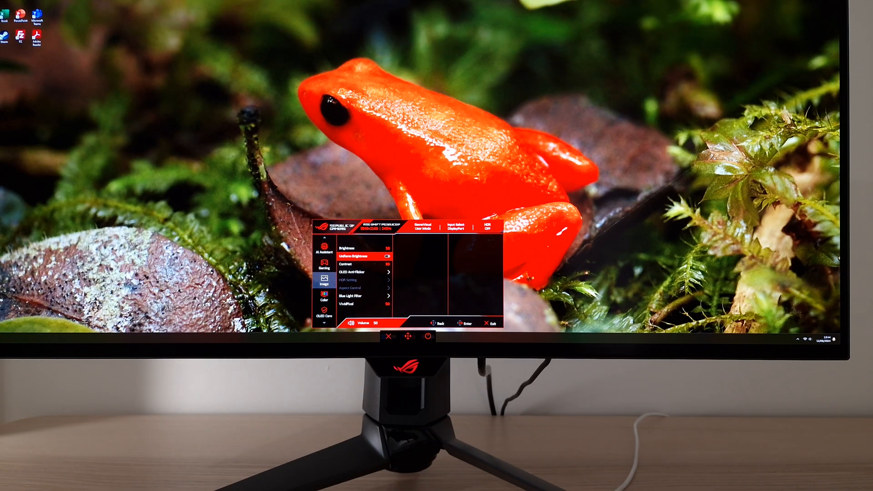
Step: Switch the Uniform Brightness toggle on in the OSD Image menu
click(350, 261)
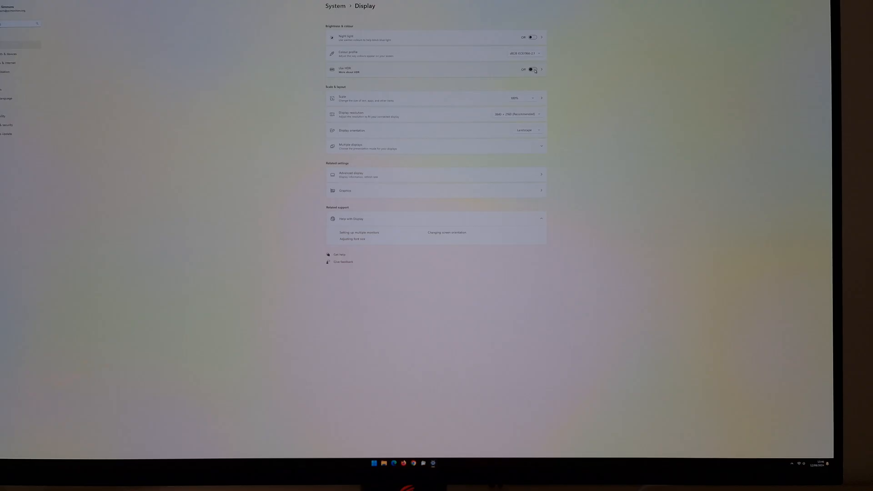
click(531, 70)
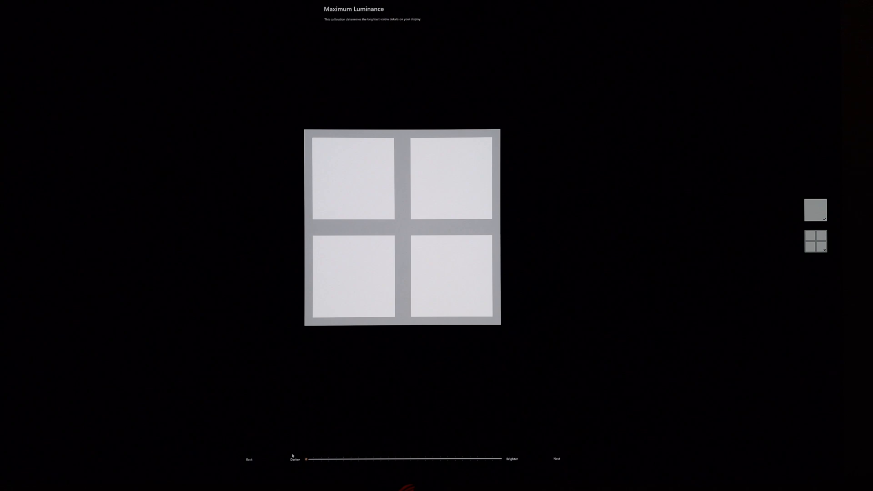
mouse_move(293, 455)
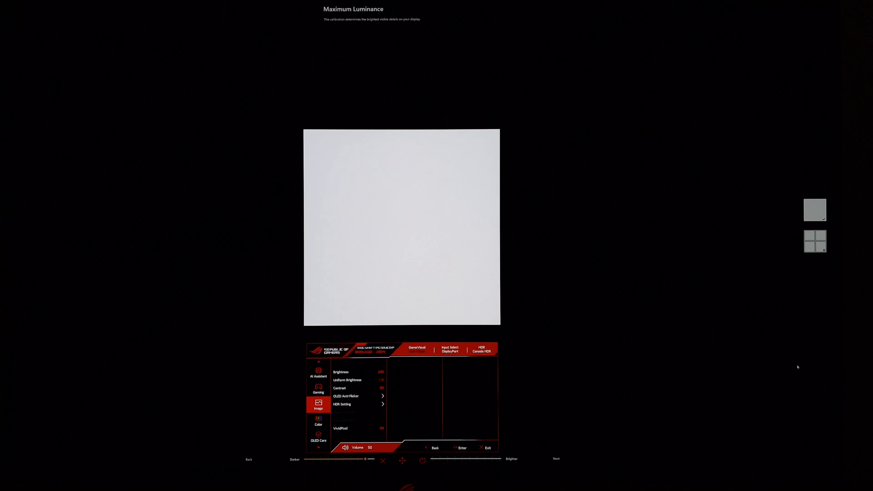
Step: Set the maximum luminance slider until the pattern fades, with Cinema HDR mode active
click(342, 404)
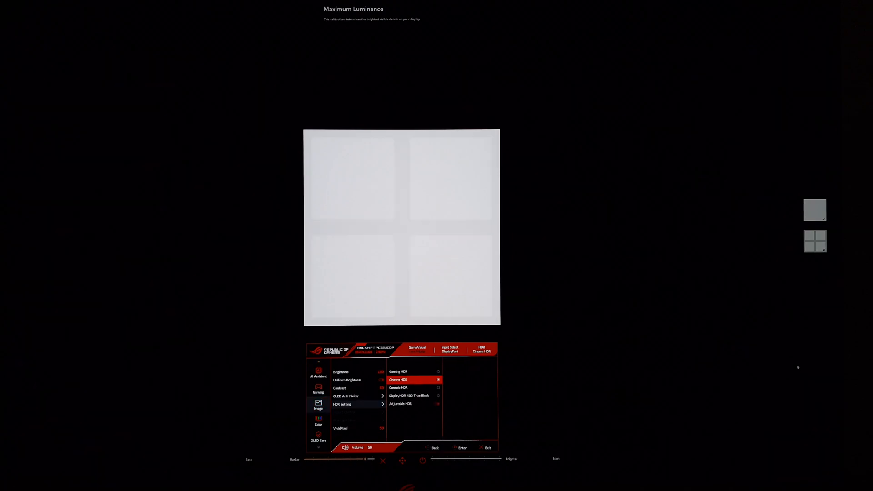
click(486, 448)
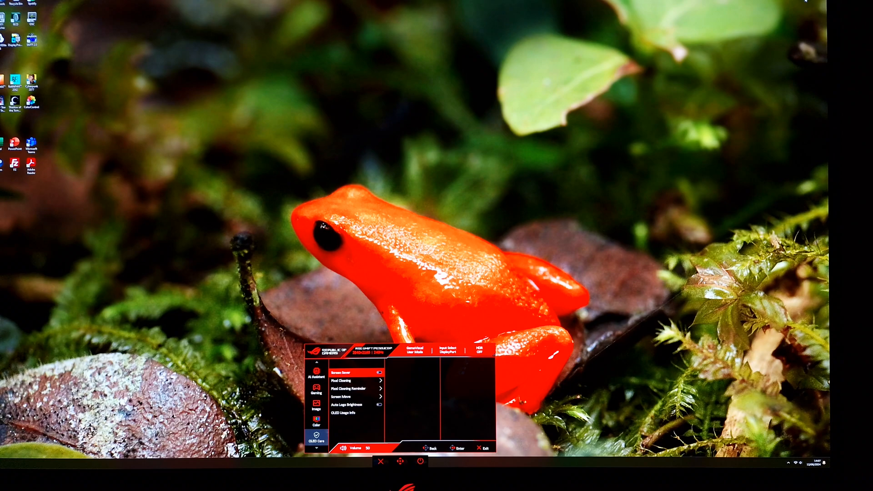
Step: Move to the OLED Care tab in the OSD sidebar
click(352, 388)
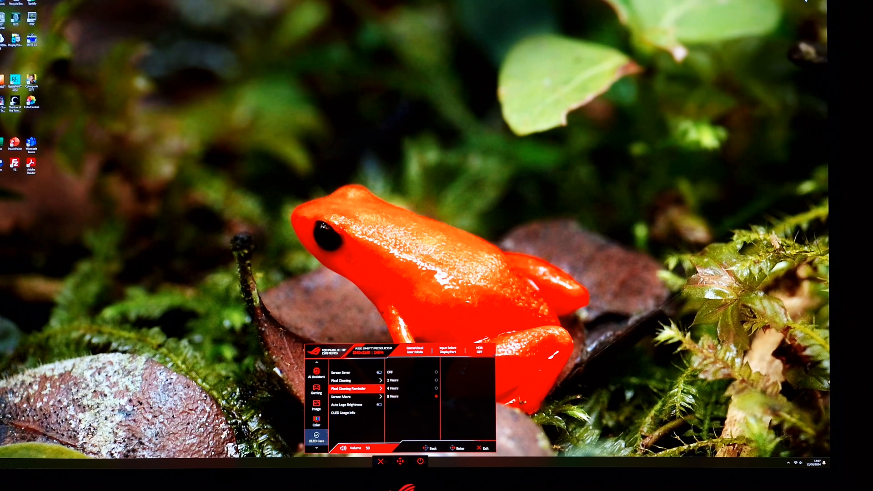
Step: Set Pixel Cleaning Reminder to 8 Hours in OLED Care
click(354, 412)
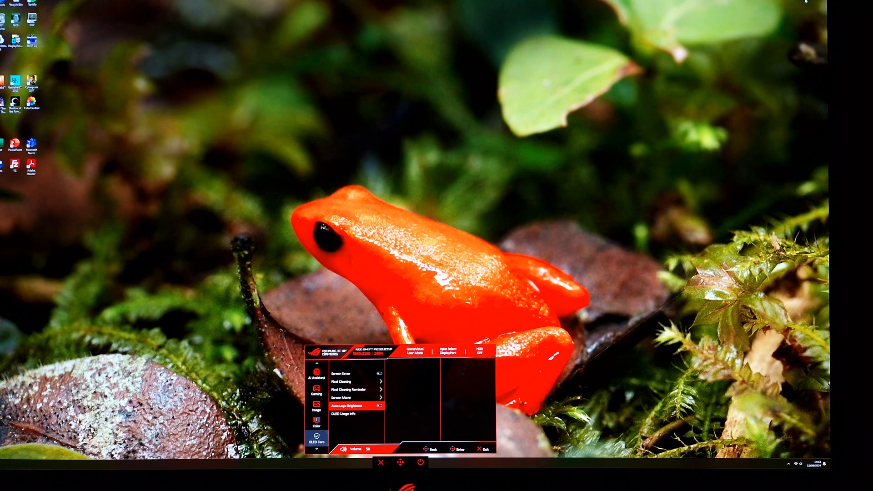
Step: Set the Screen Saver and Auto Logo Brightness options in OLED Care
click(347, 414)
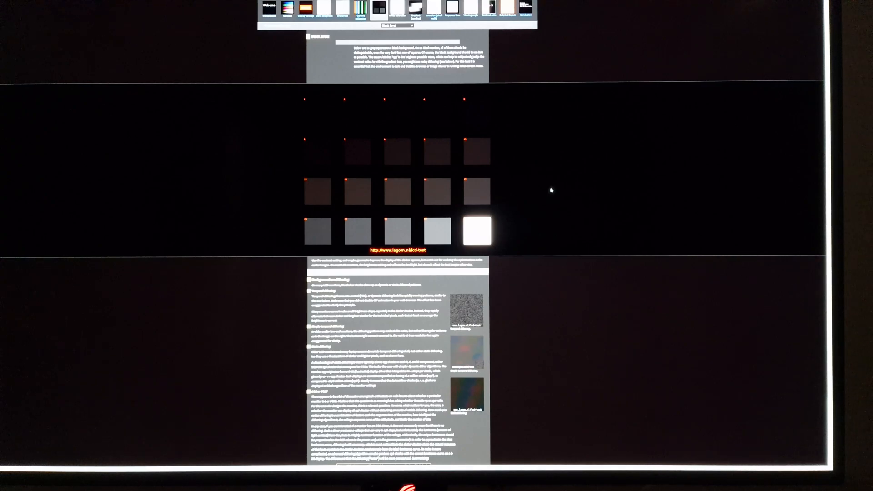
mouse_move(579, 141)
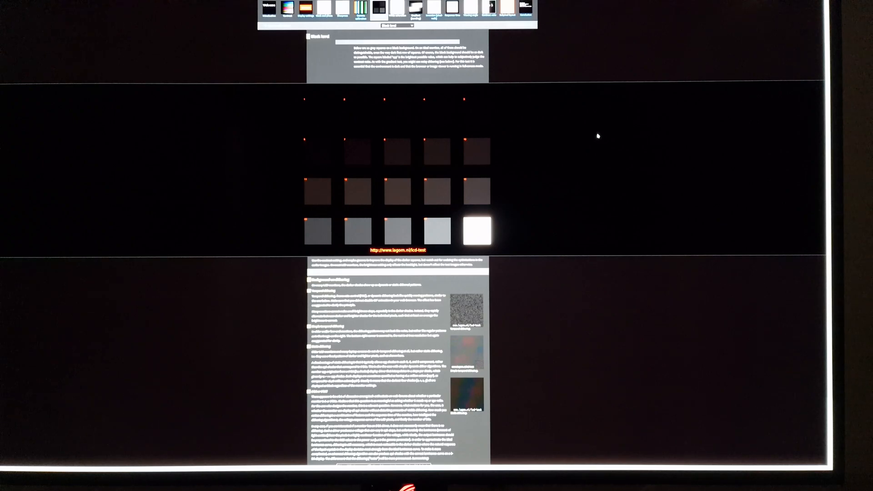
mouse_move(573, 146)
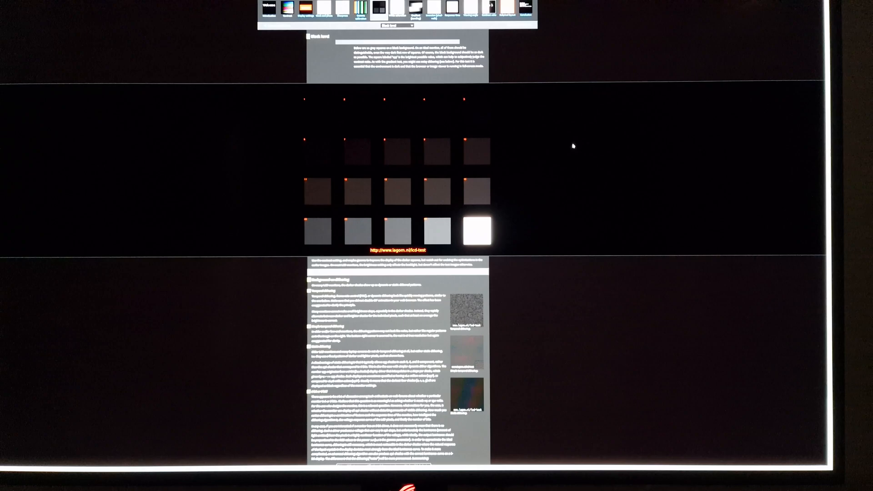
mouse_move(578, 146)
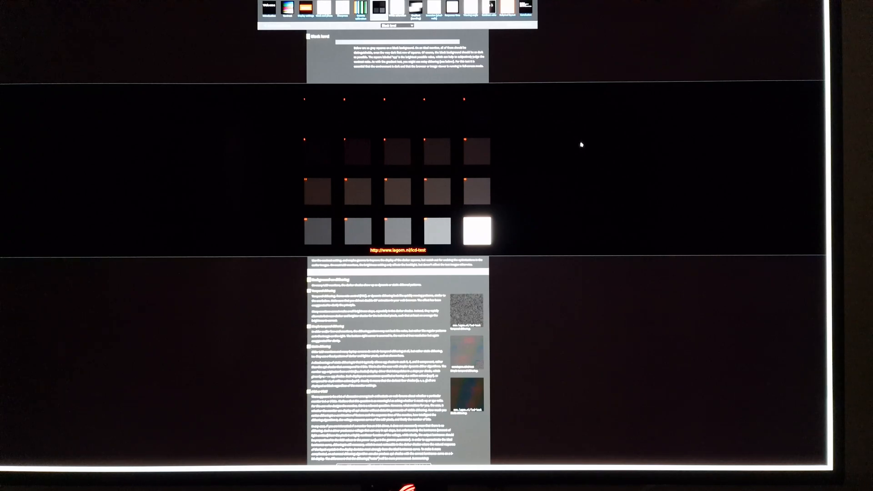